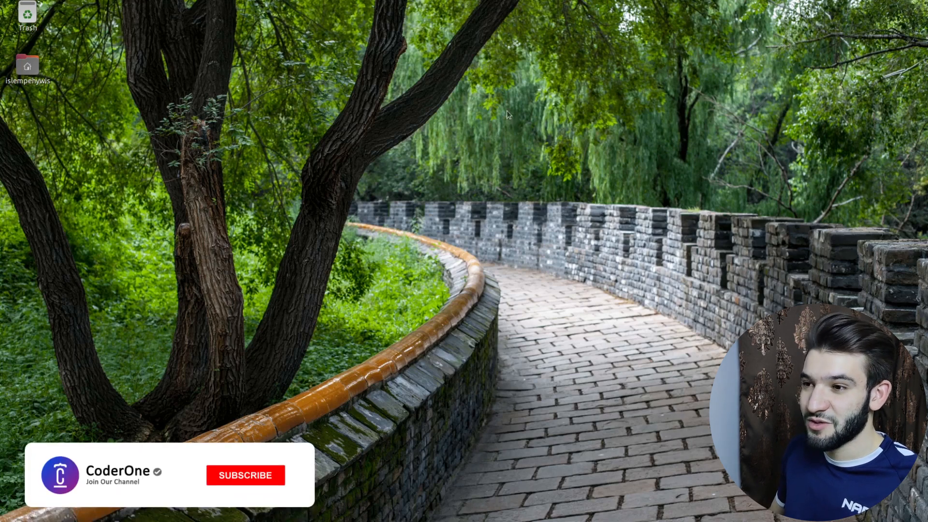
Focus the GNOME Terminal window at its fresh shell prompt
left_click(245, 476)
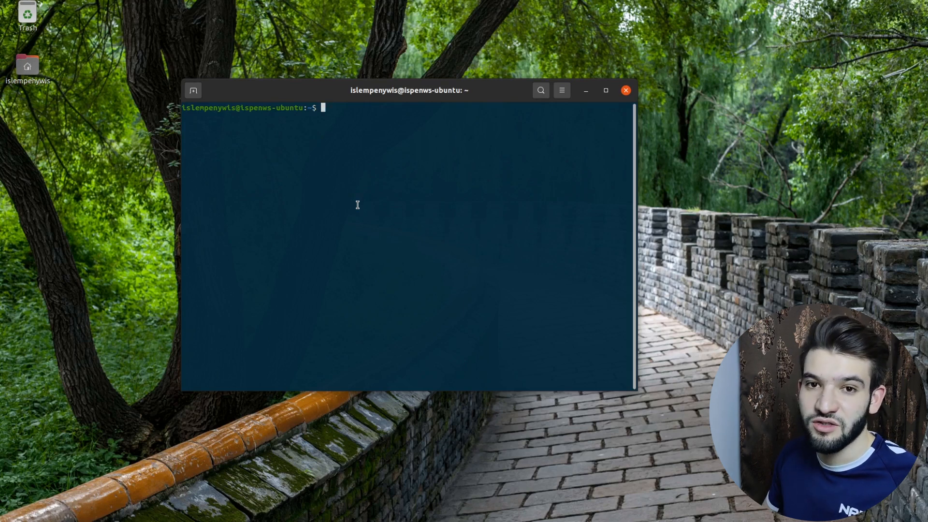
mouse_move(260, 97)
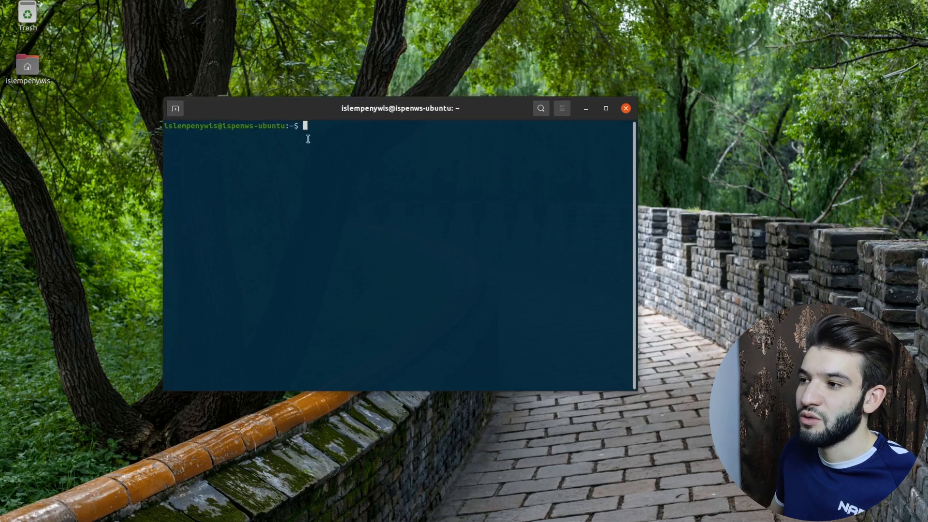
left_click_drag(398, 107, 427, 110)
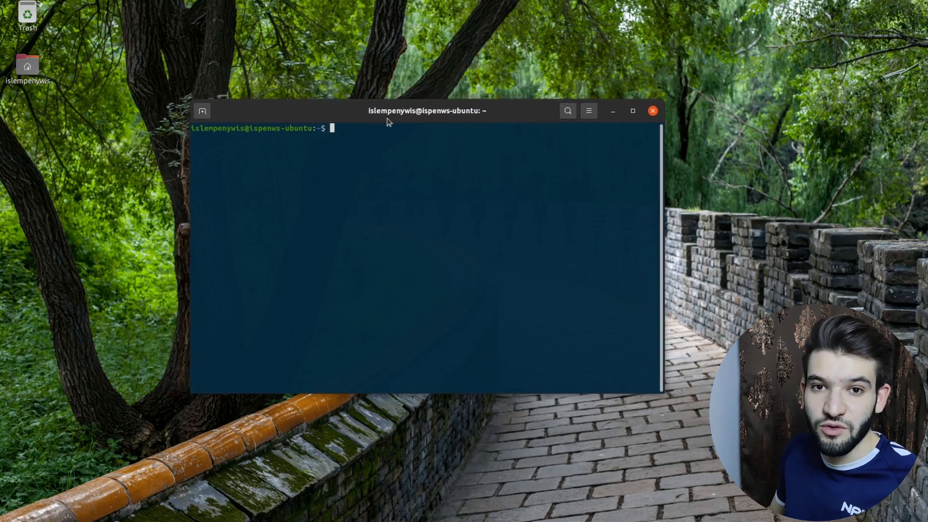
mouse_move(415, 170)
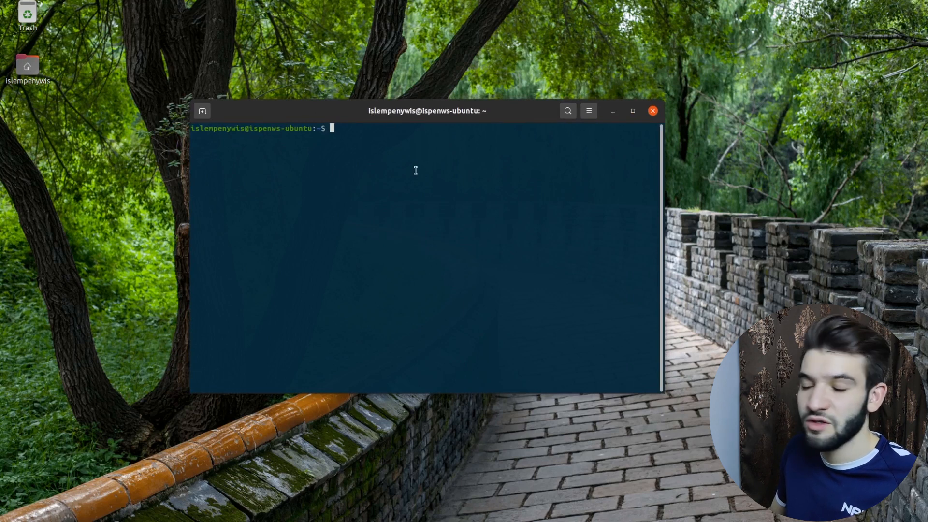
mouse_move(450, 164)
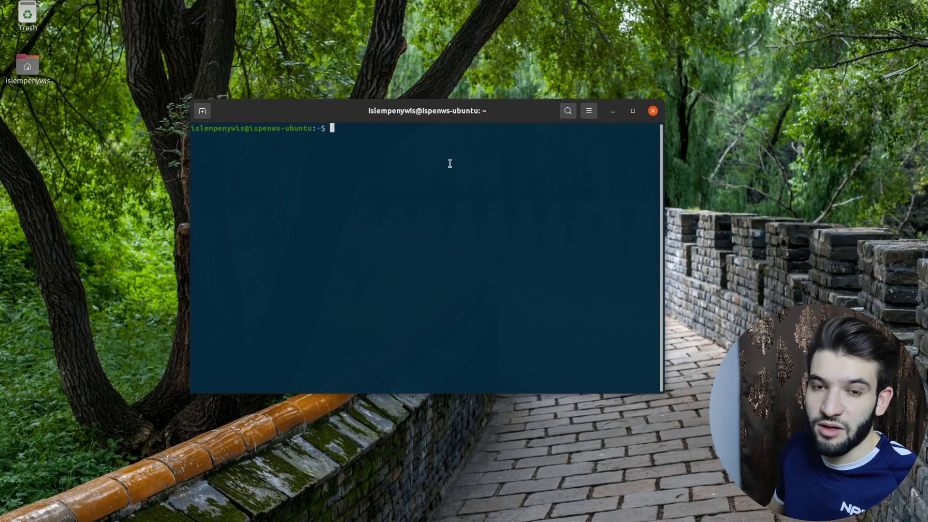
mouse_move(605, 142)
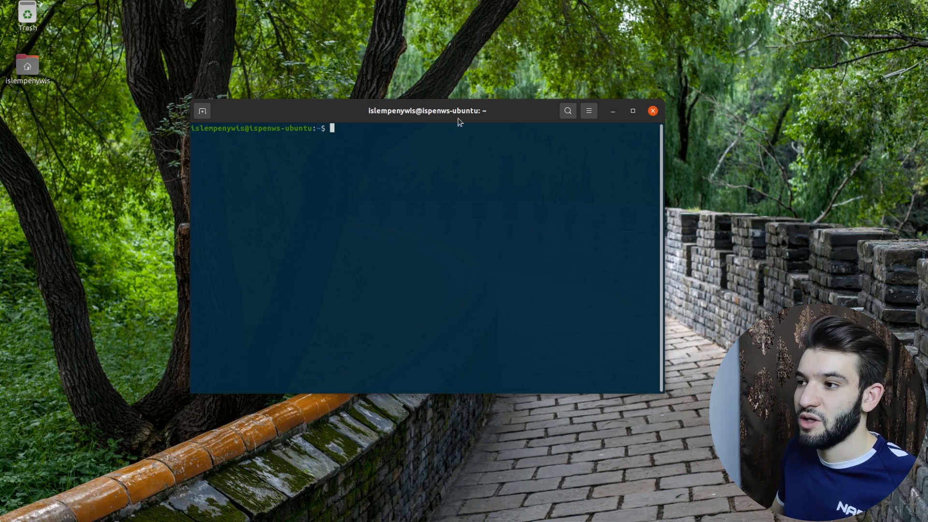
mouse_move(473, 117)
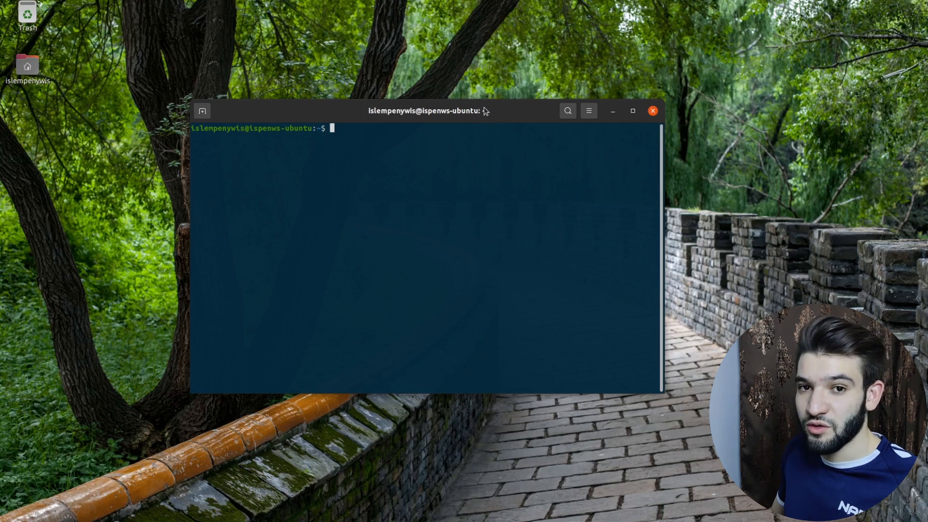
mouse_move(485, 114)
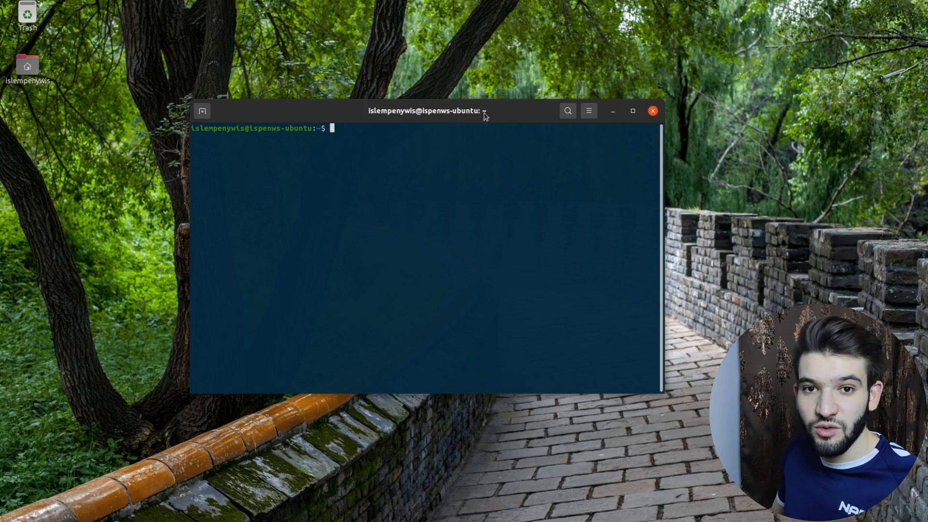
mouse_move(448, 121)
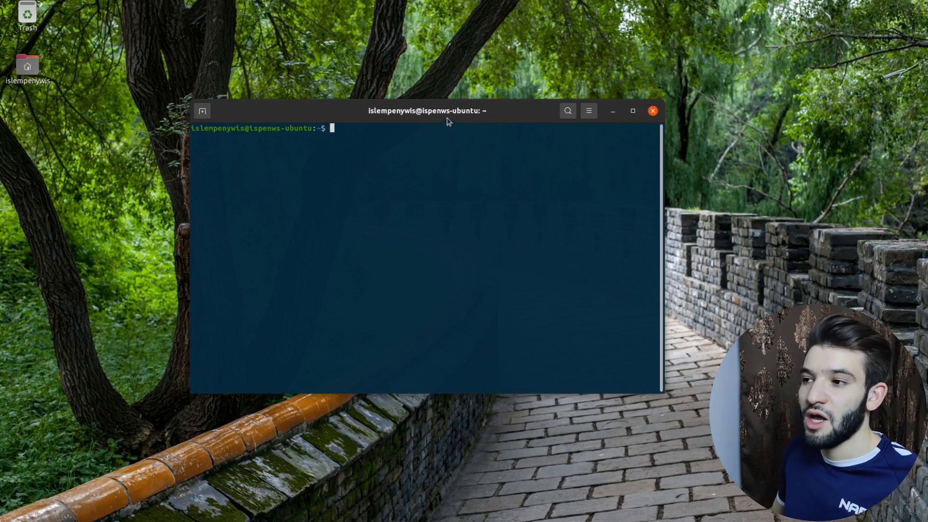
mouse_move(465, 117)
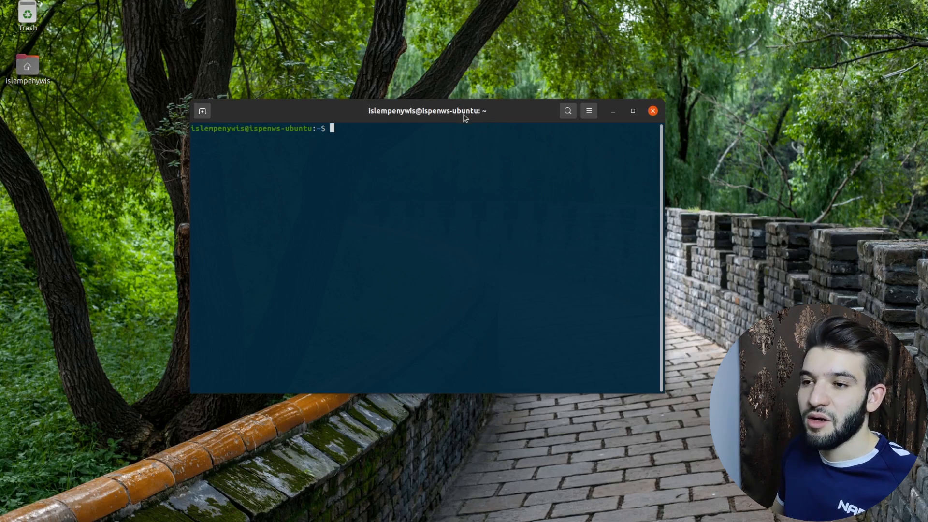
mouse_move(513, 92)
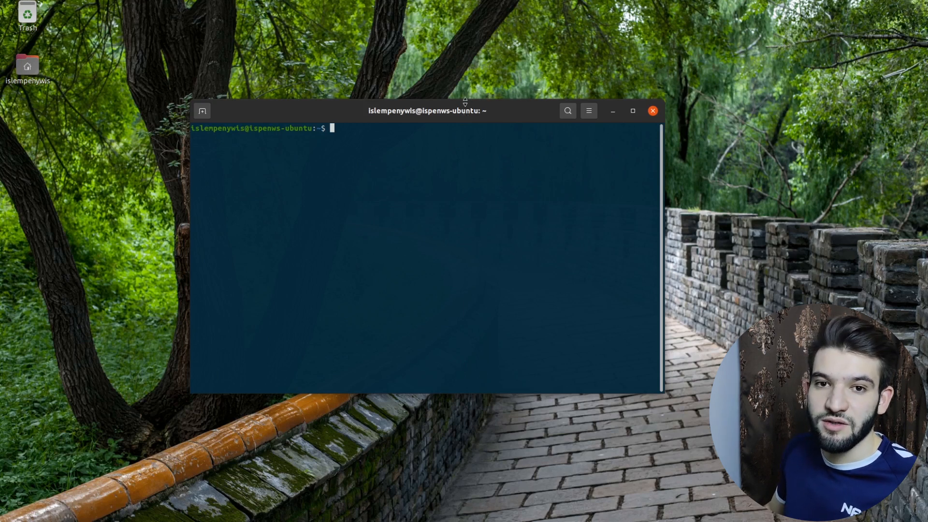
left_click(652, 110)
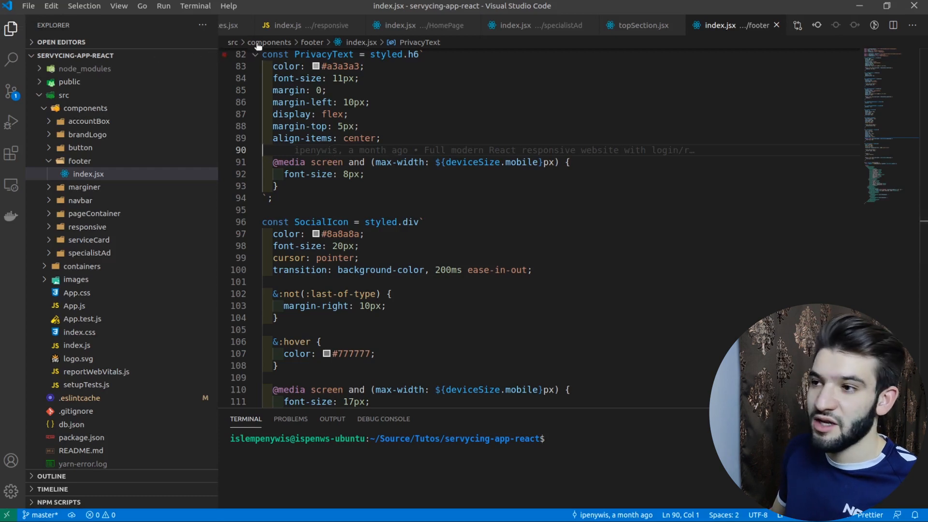
mouse_move(450, 128)
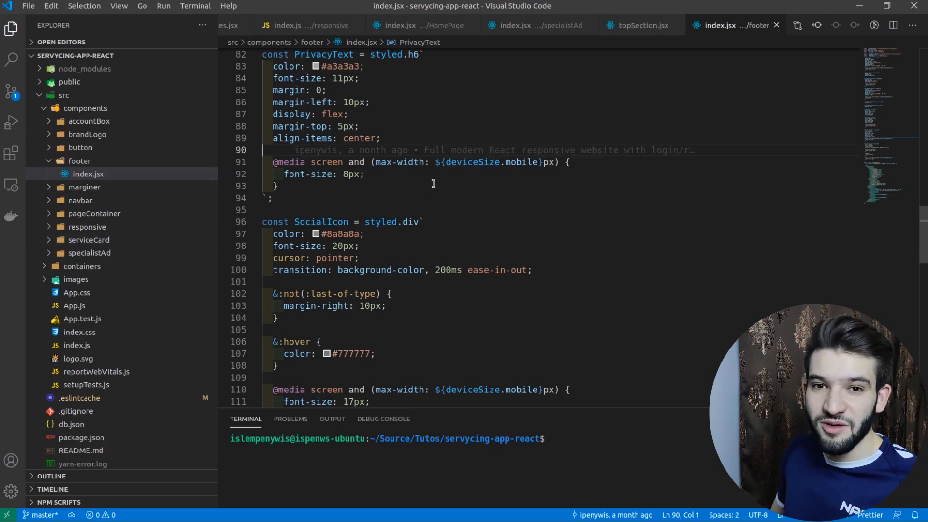
mouse_move(361, 187)
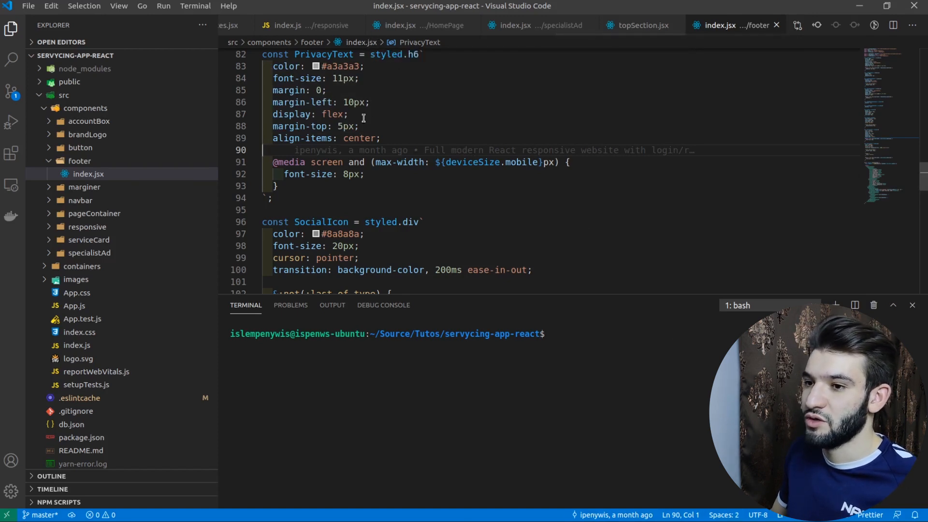
mouse_move(414, 150)
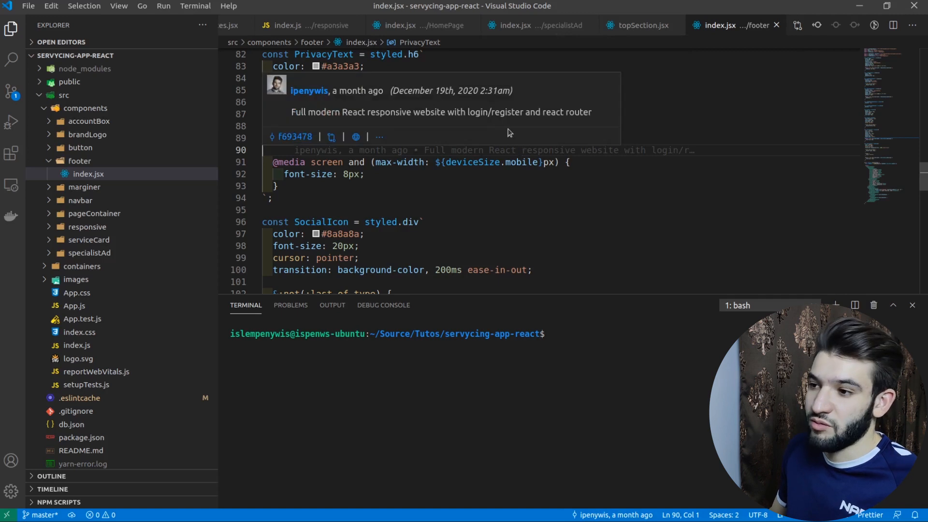
mouse_move(669, 55)
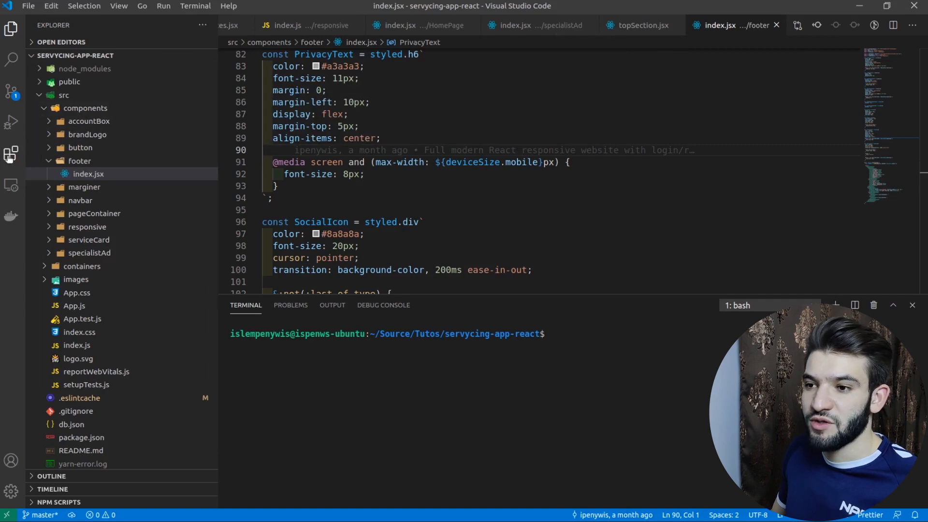
left_click(12, 152)
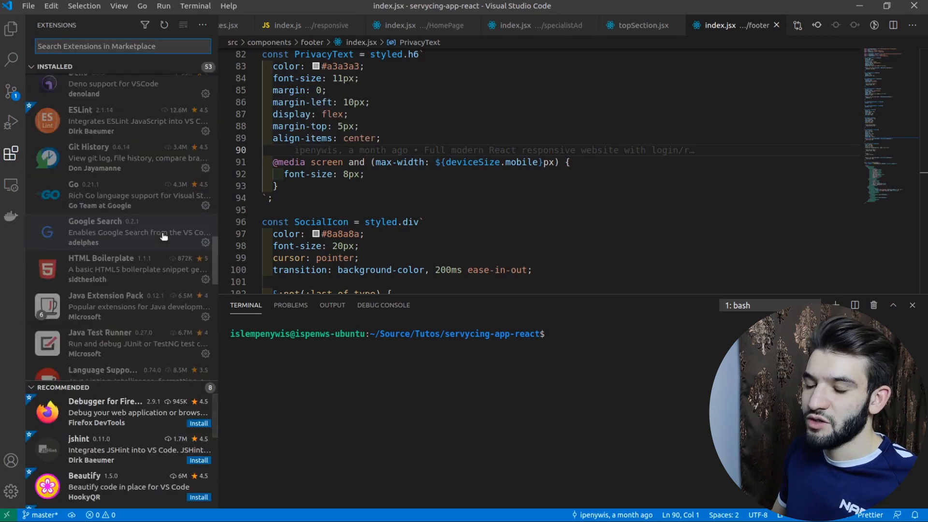
scroll("down", 3)
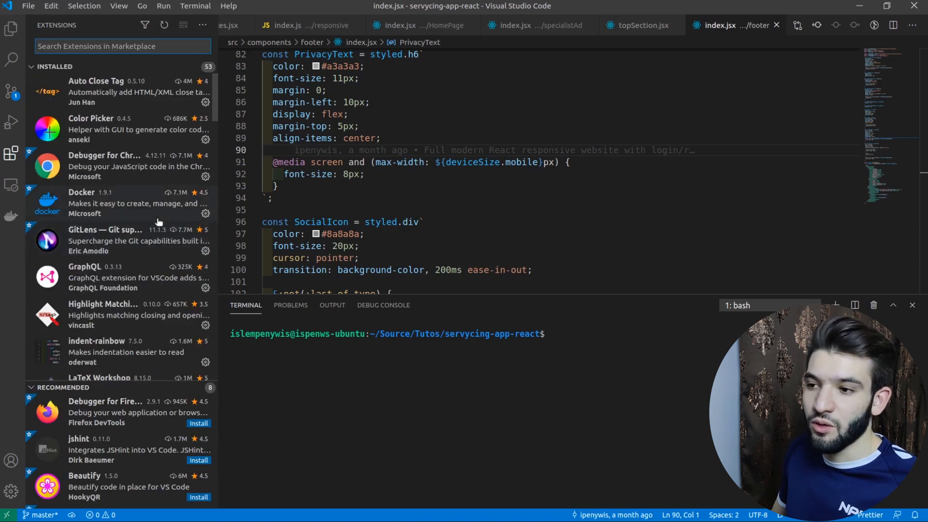
mouse_move(104, 203)
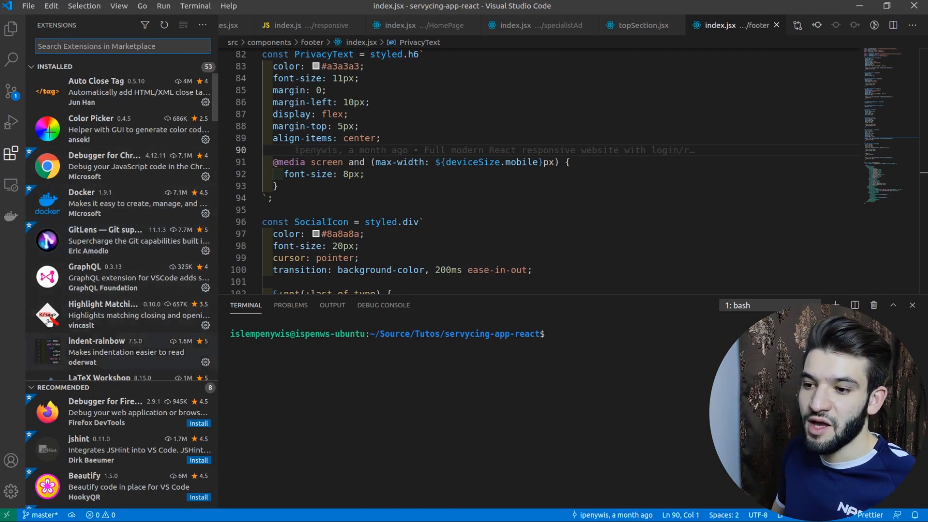
scroll("down", 3)
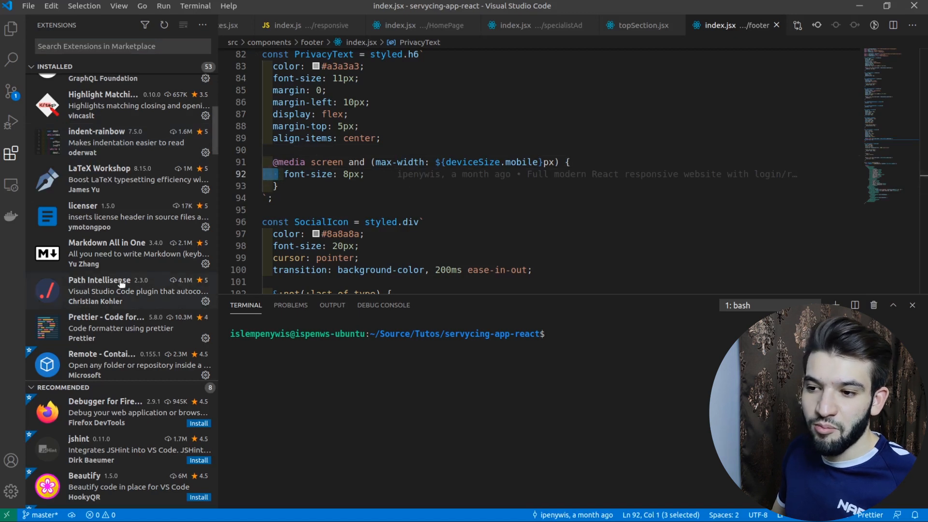
mouse_move(490, 148)
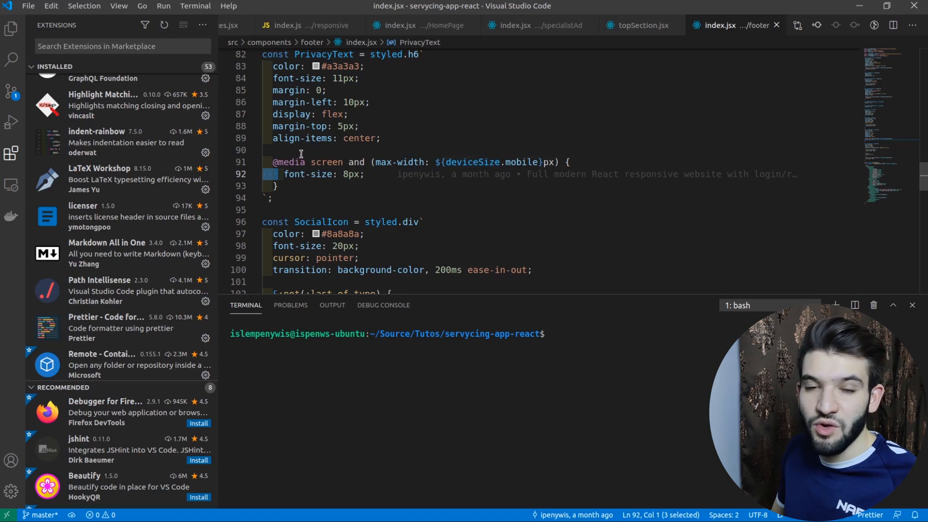
mouse_move(143, 280)
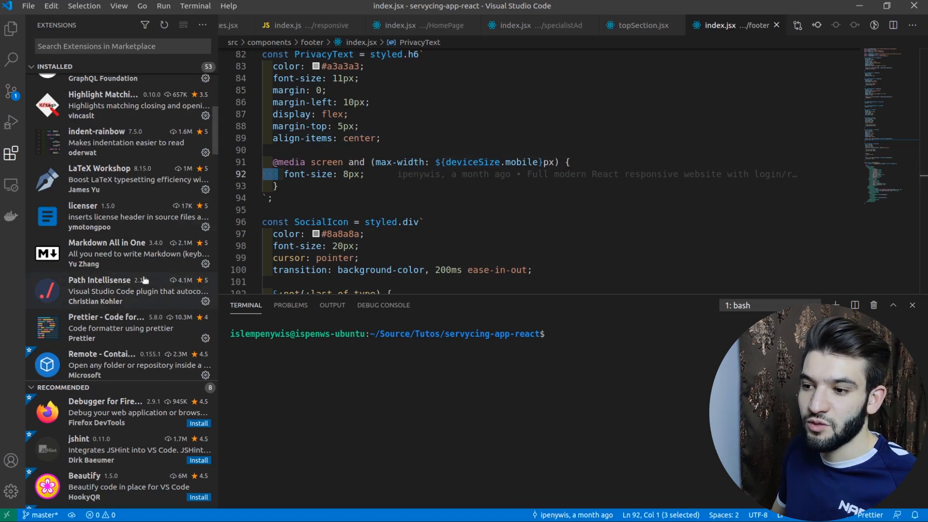
mouse_move(140, 269)
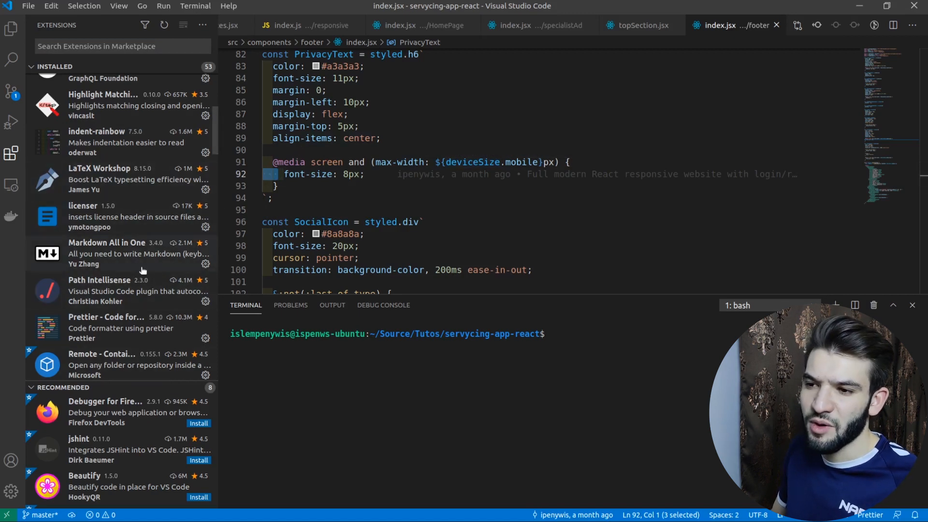
mouse_move(89, 226)
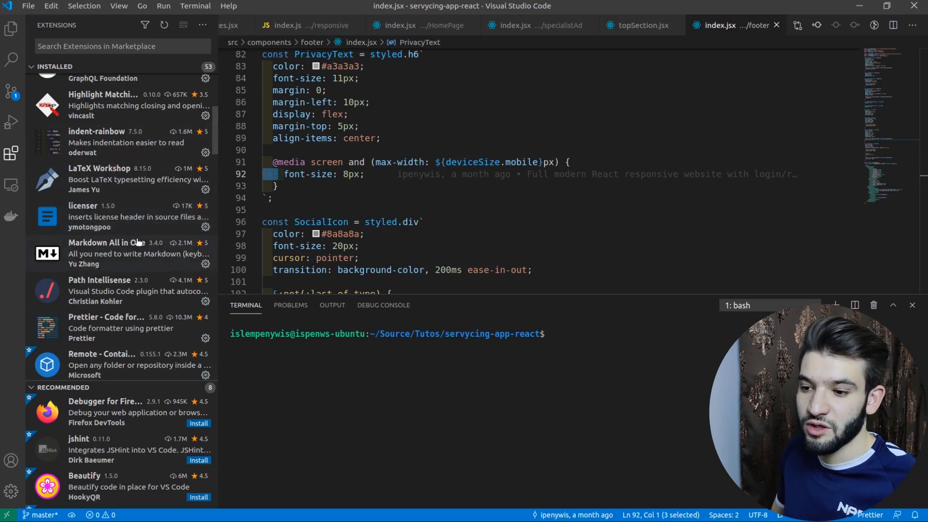
scroll("down", 3)
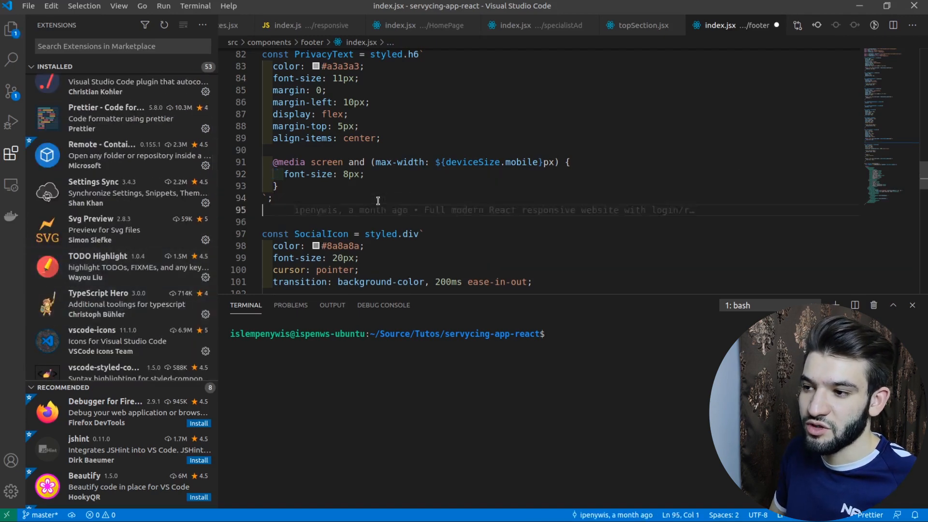
type("//todo")
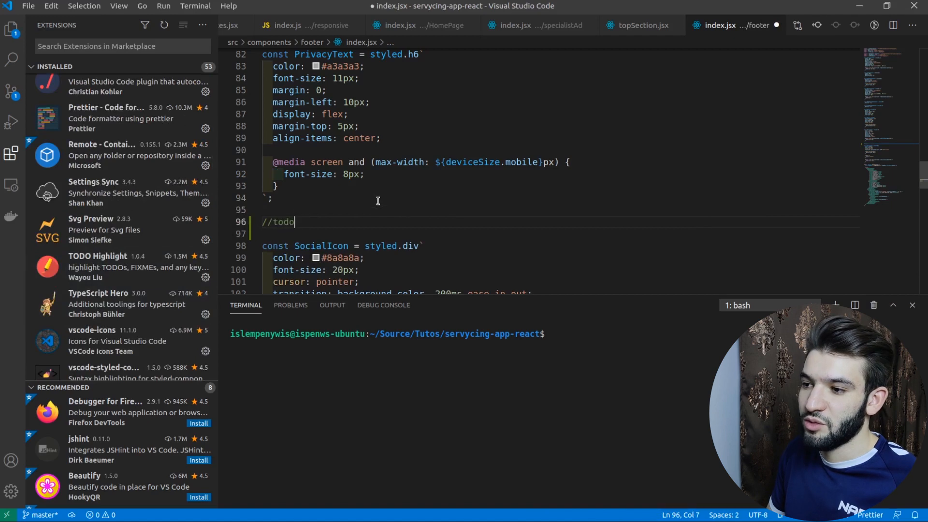
type("TODO")
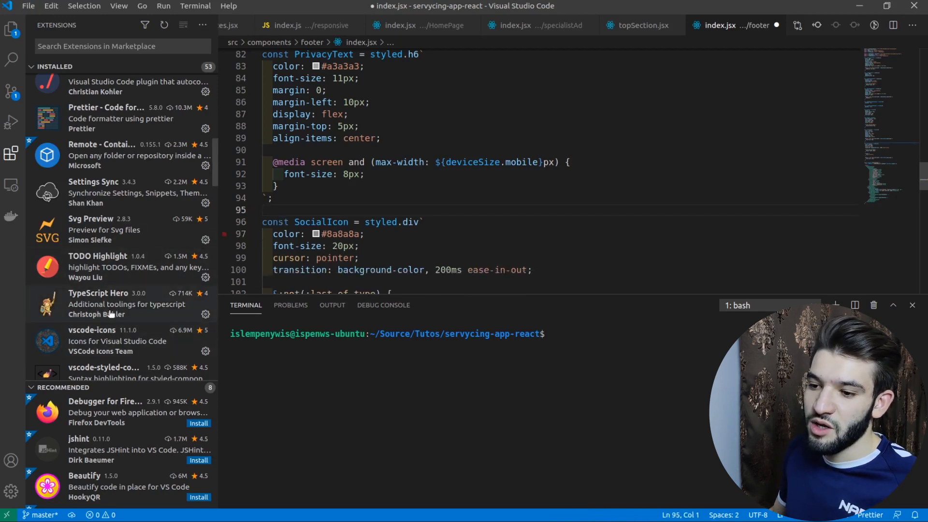
scroll("down", 3)
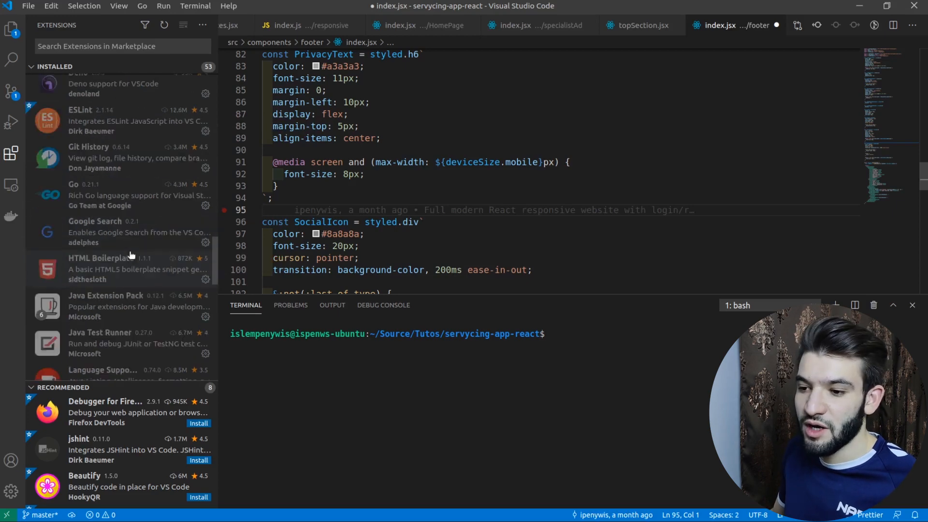
mouse_move(159, 318)
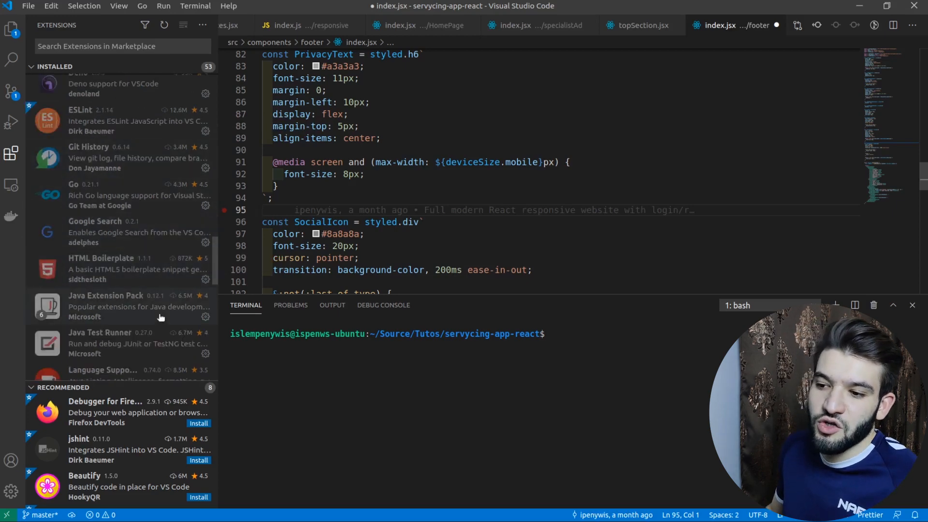
scroll("down", 3)
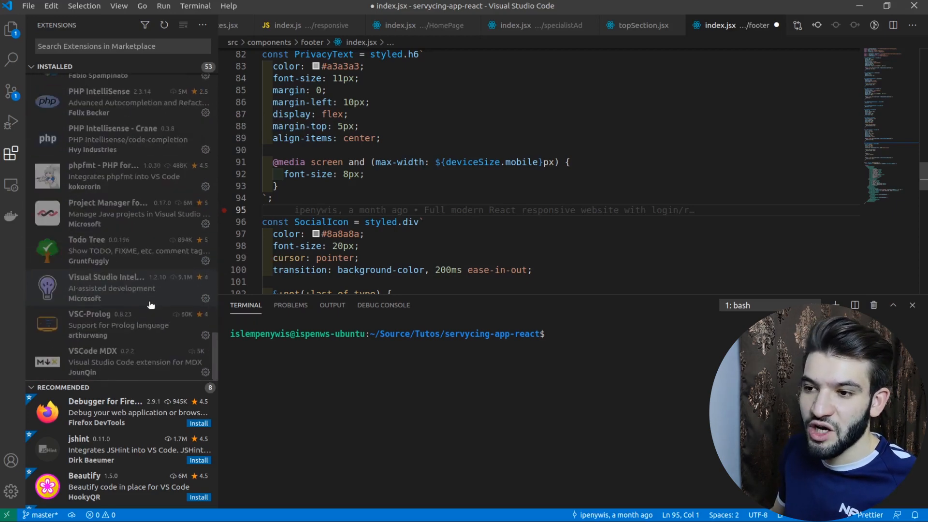
mouse_move(132, 233)
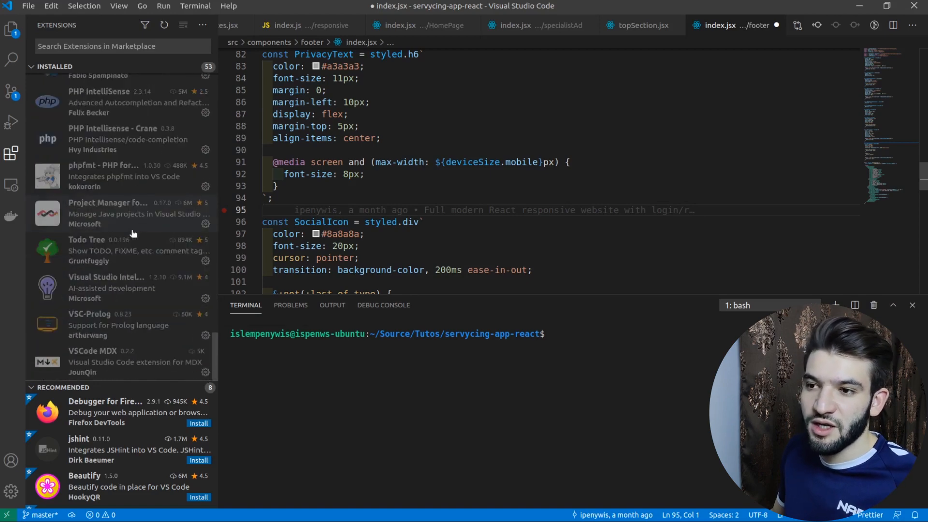
mouse_move(133, 379)
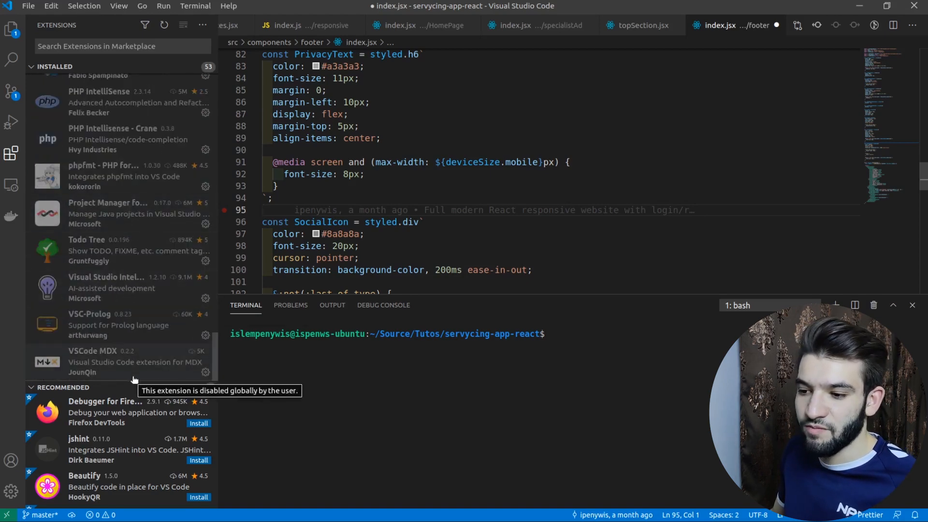
scroll("down", 3)
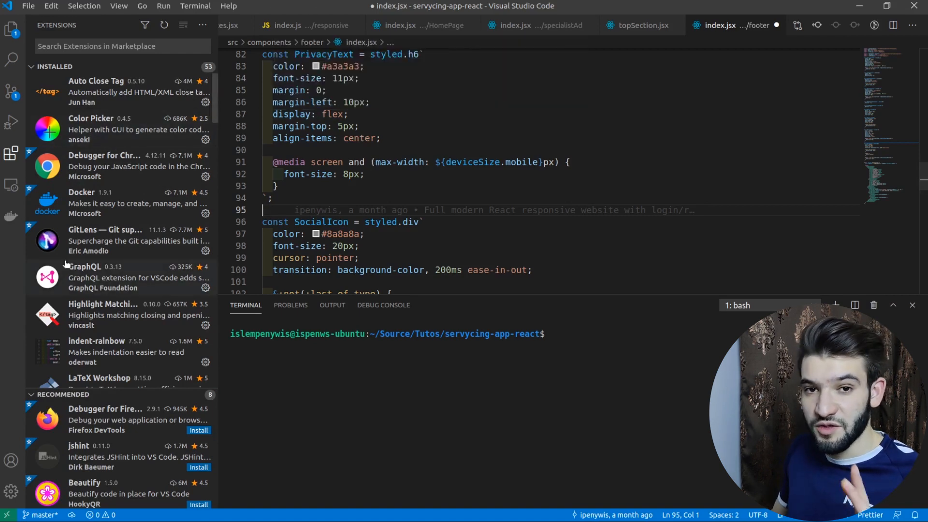
mouse_move(46, 277)
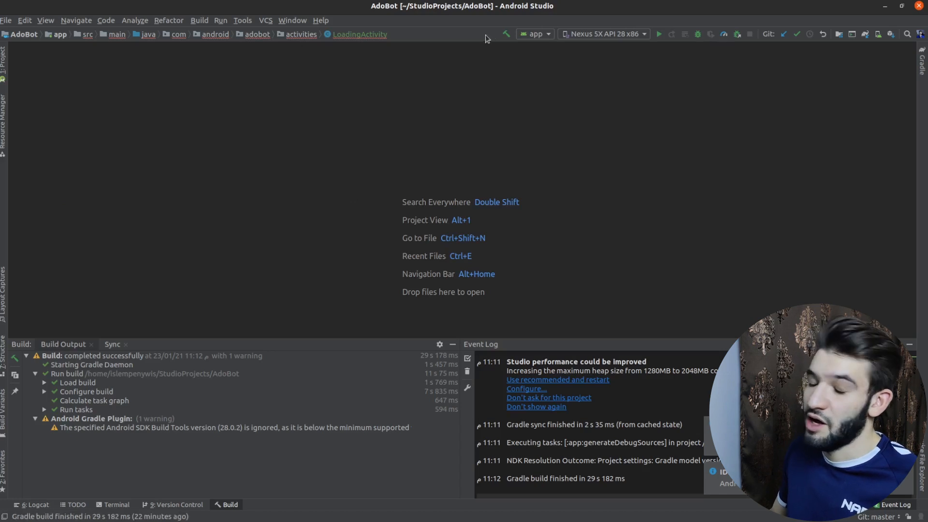
mouse_move(382, 108)
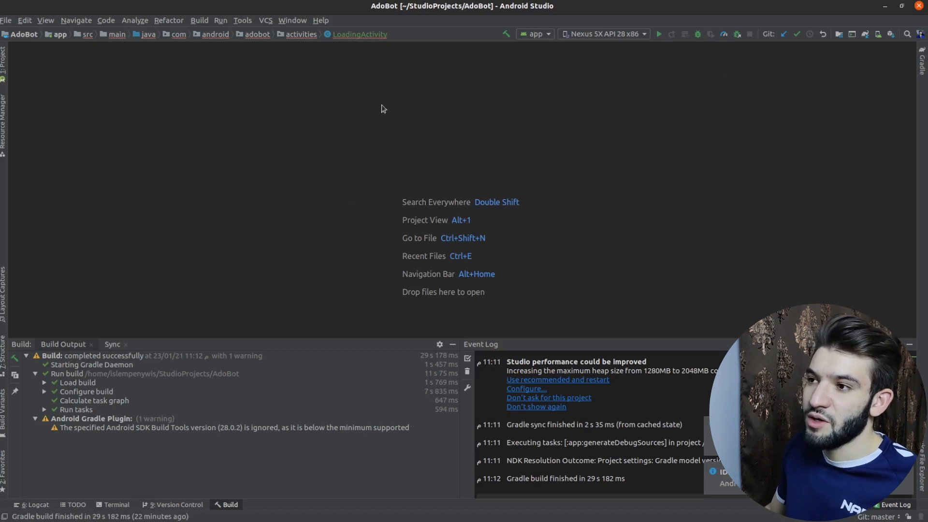
mouse_move(396, 341)
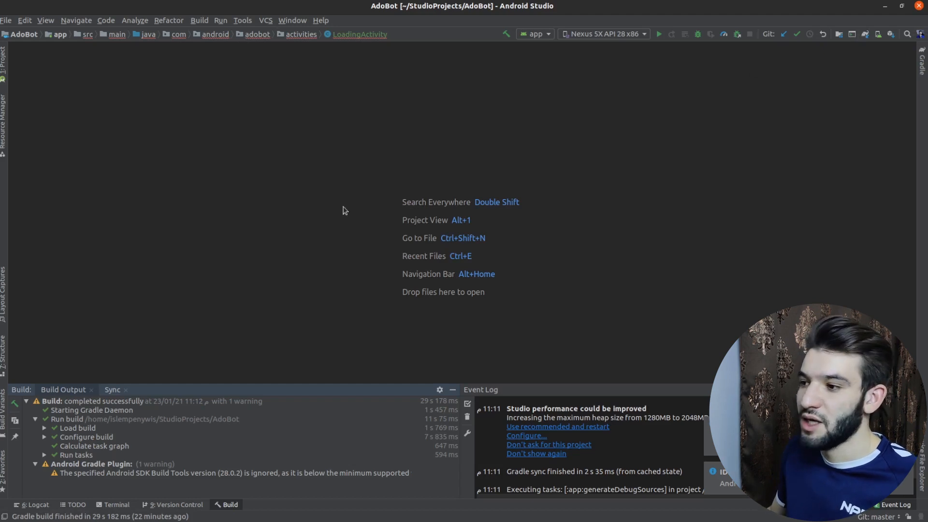
mouse_move(168, 77)
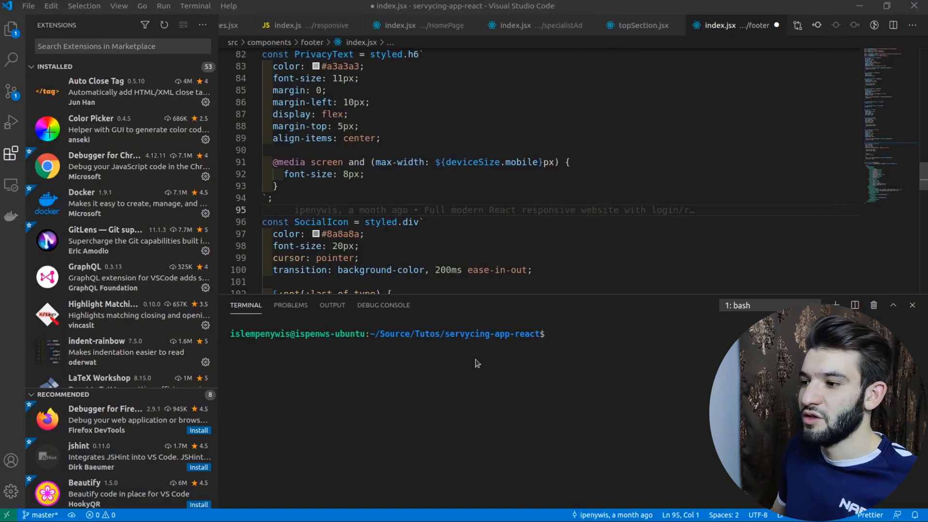
mouse_move(222, 271)
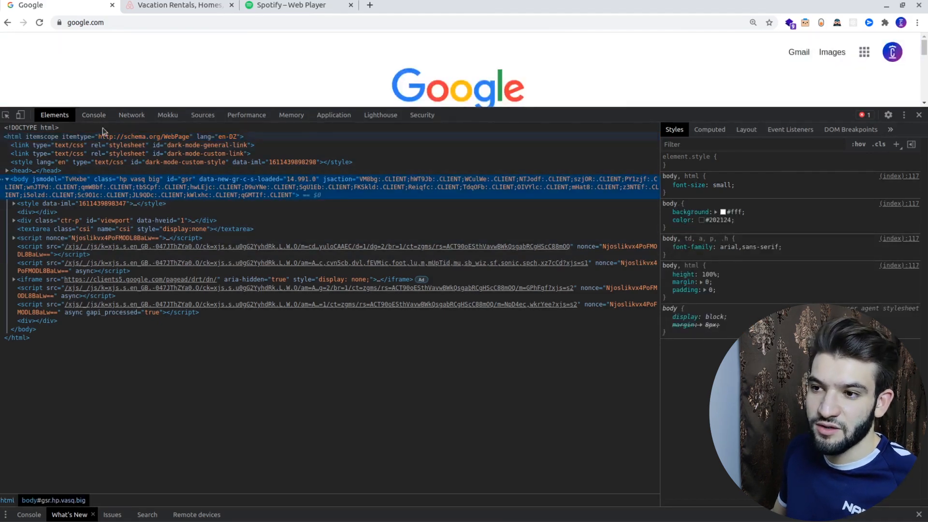
Show the Console with 'dfdf' typed, then the Network panel's XHR requests for google.com
left_click(93, 115)
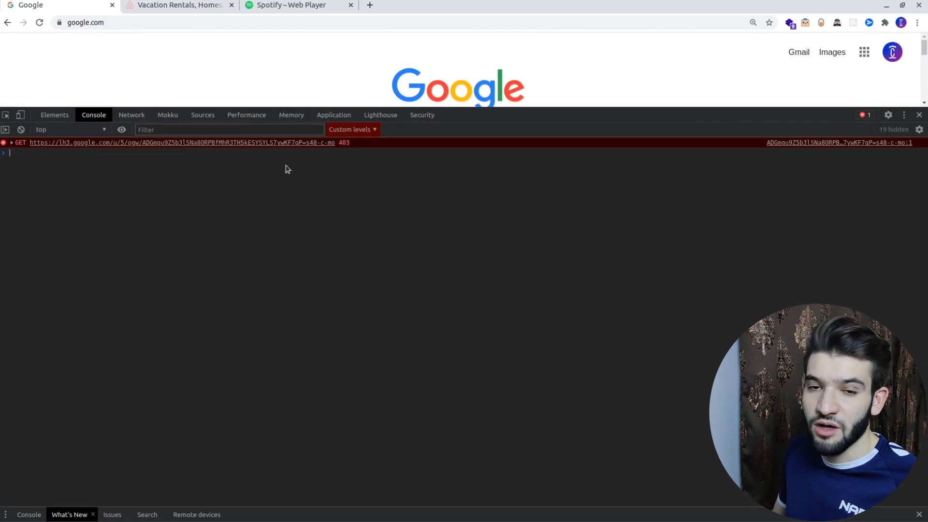
type("dfdf")
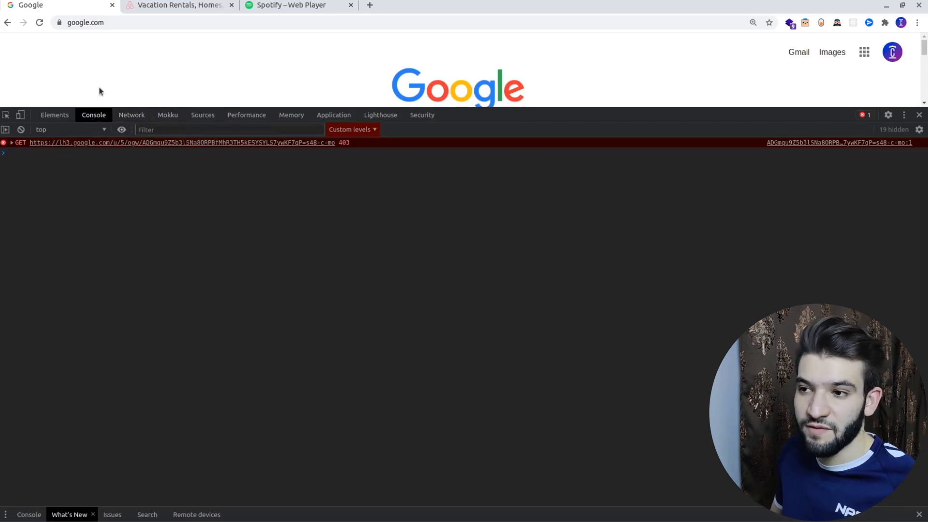
left_click(131, 115)
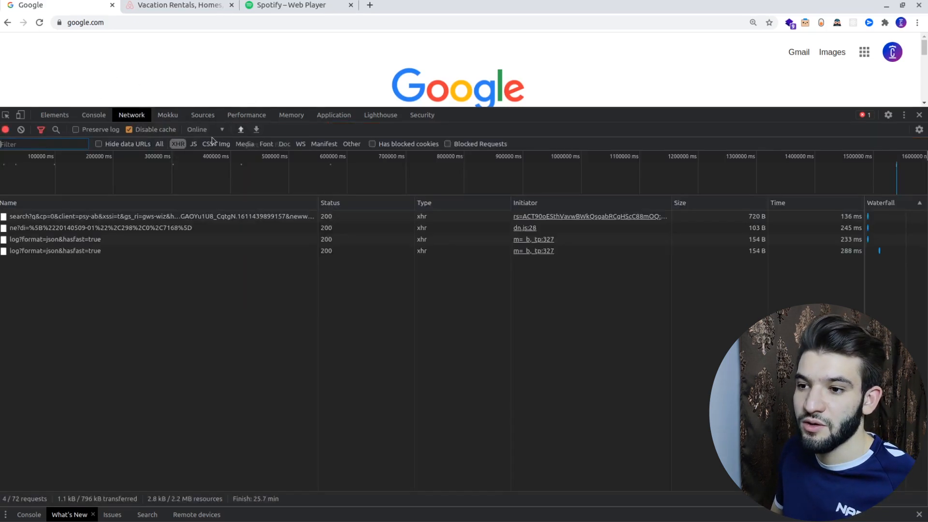
mouse_move(301, 153)
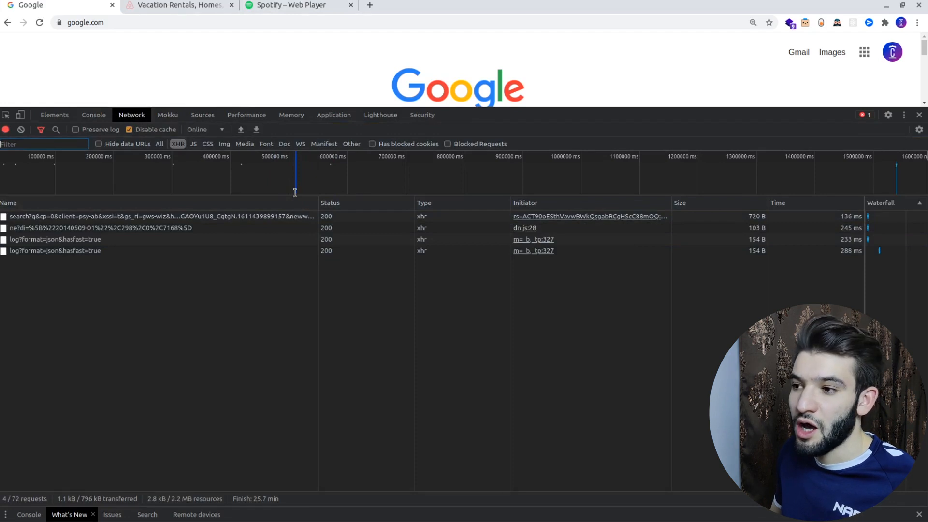
mouse_move(303, 187)
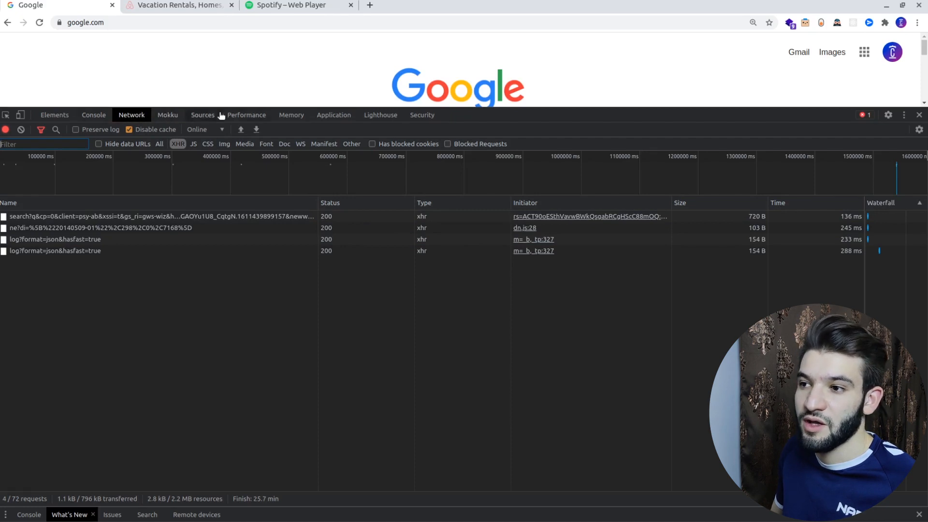
left_click(167, 115)
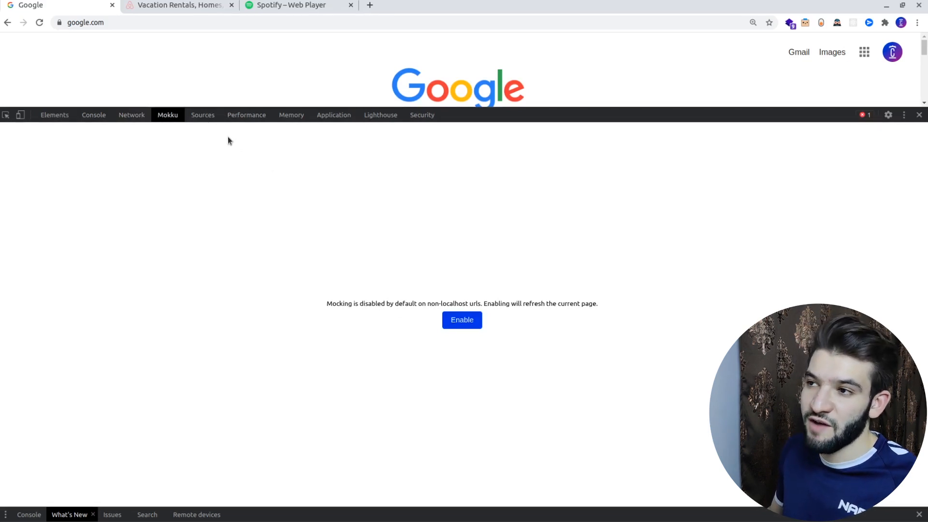
mouse_move(168, 129)
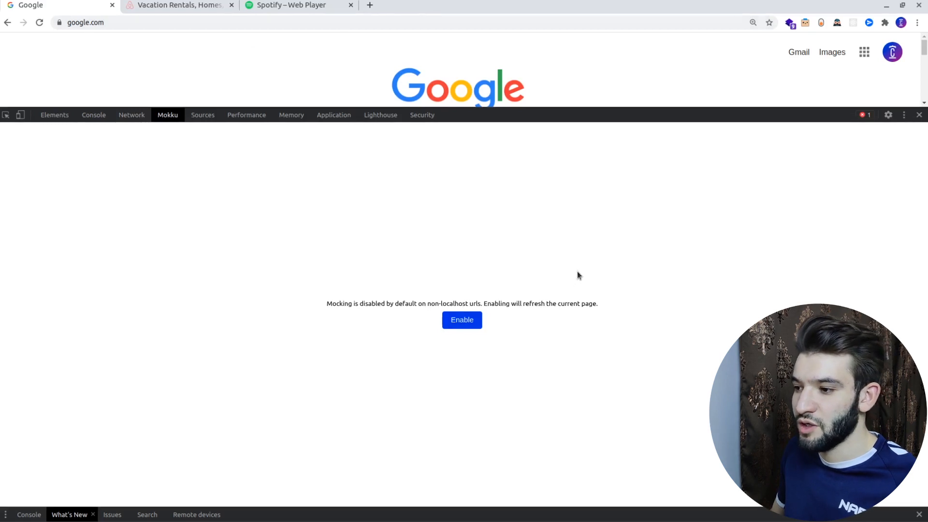
mouse_move(354, 252)
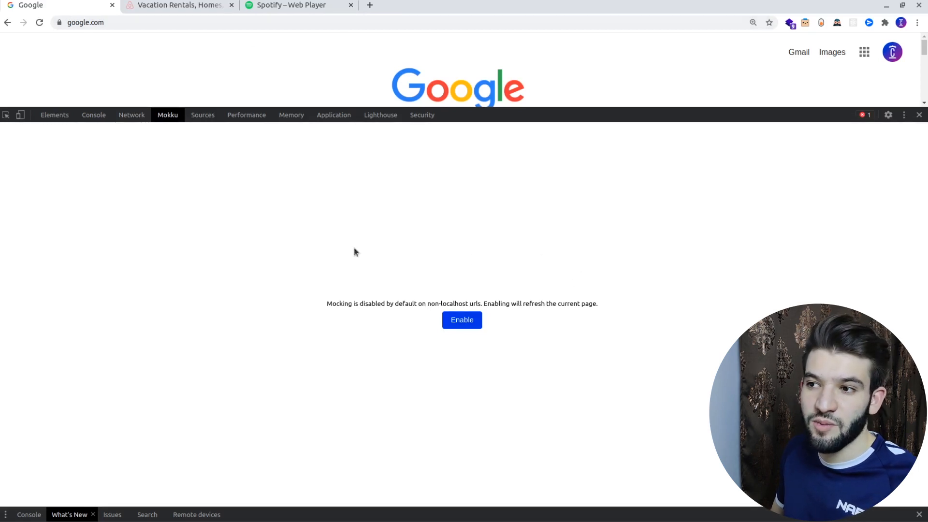
mouse_move(568, 271)
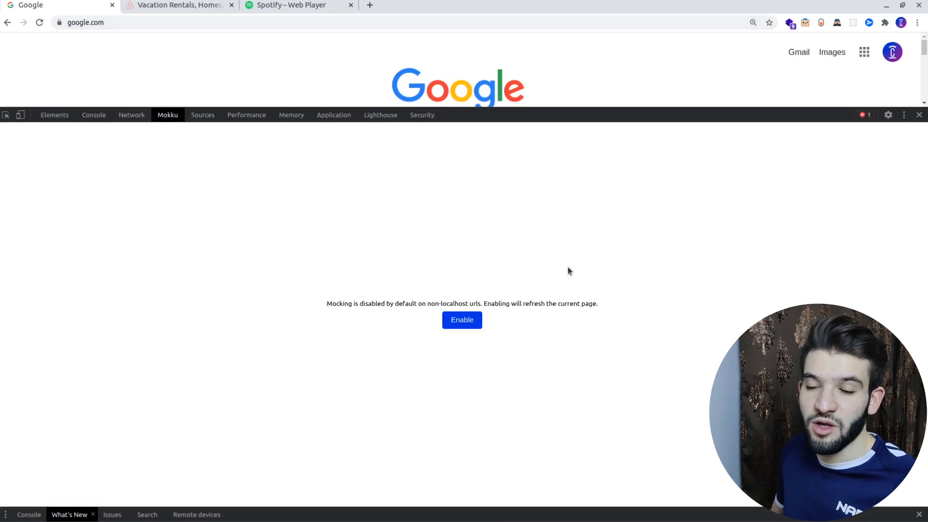
mouse_move(230, 151)
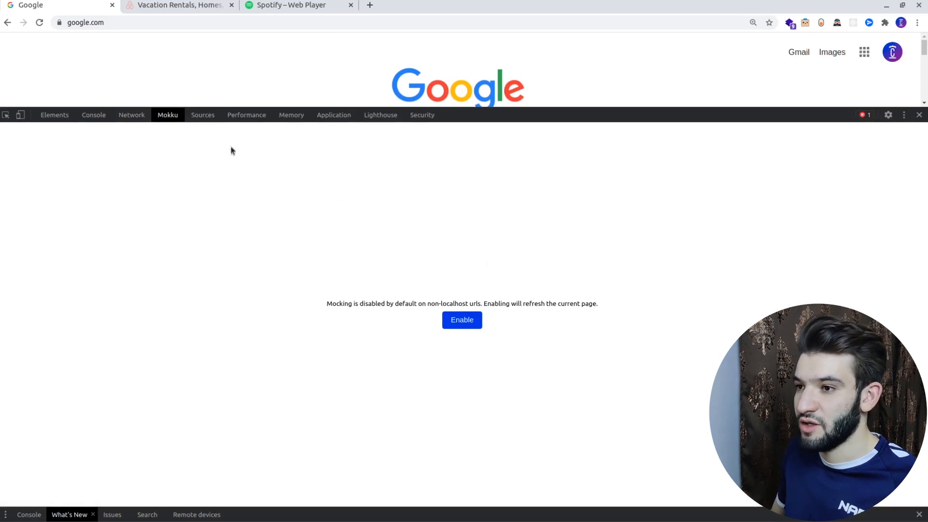
Browse Sources, Performance, Application and Lighthouse, ending on google.com's Security overview
left_click(202, 115)
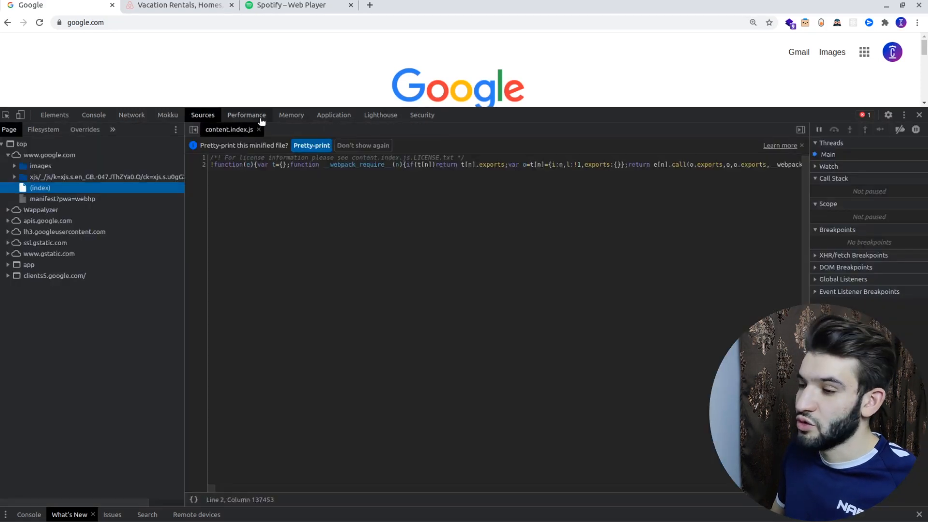
left_click(246, 115)
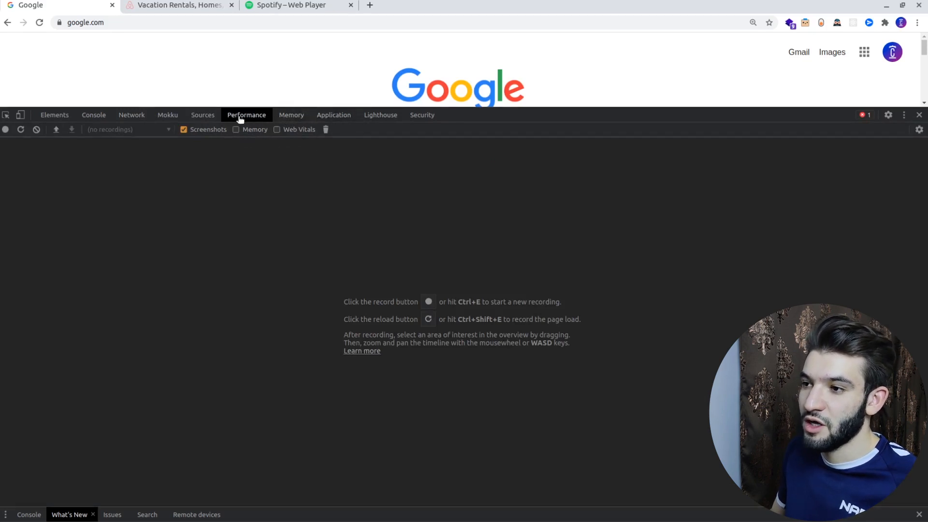
left_click(333, 115)
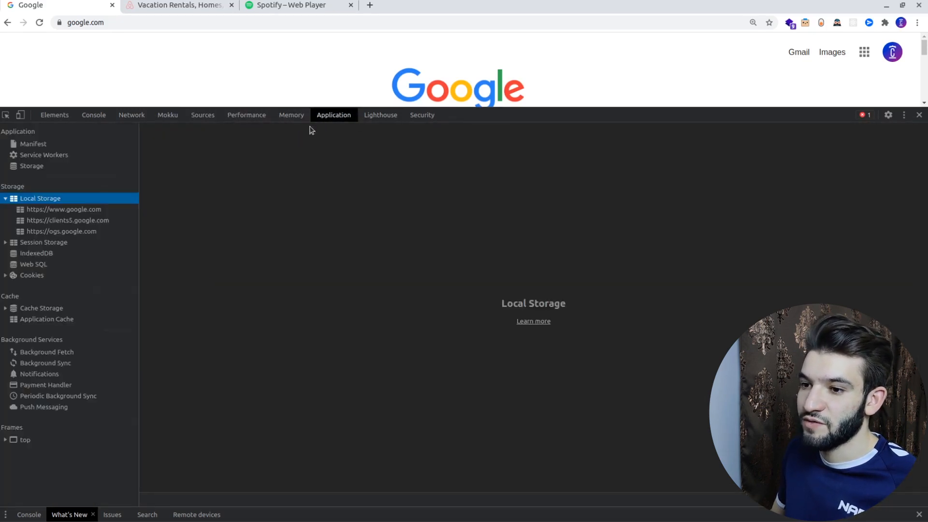
left_click(380, 115)
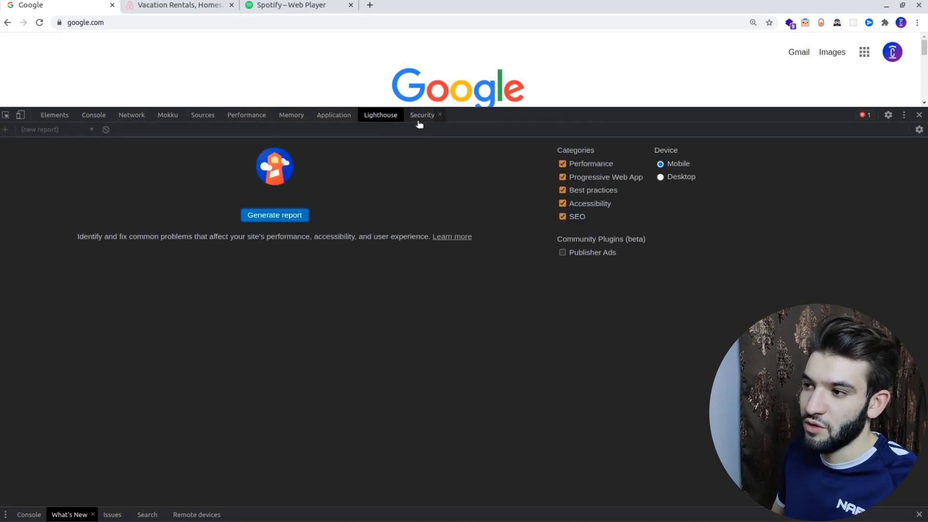
left_click(421, 115)
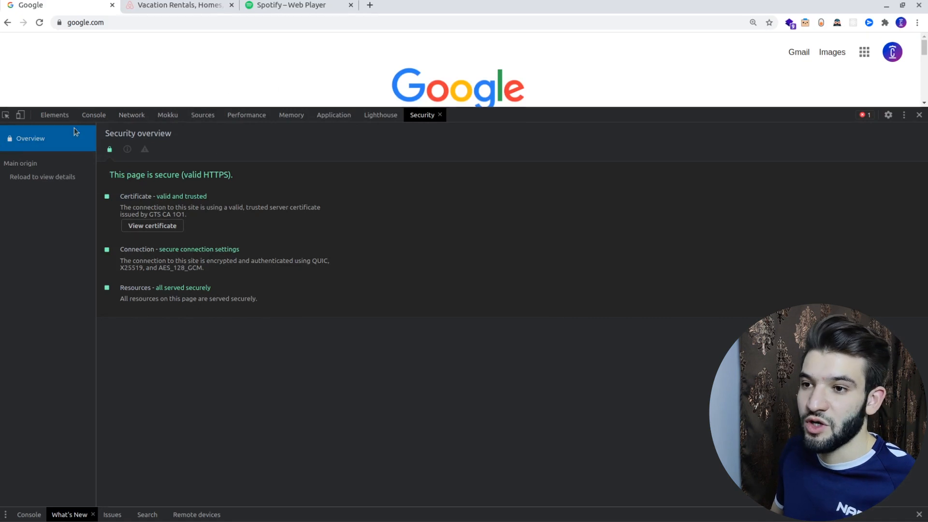
left_click(54, 115)
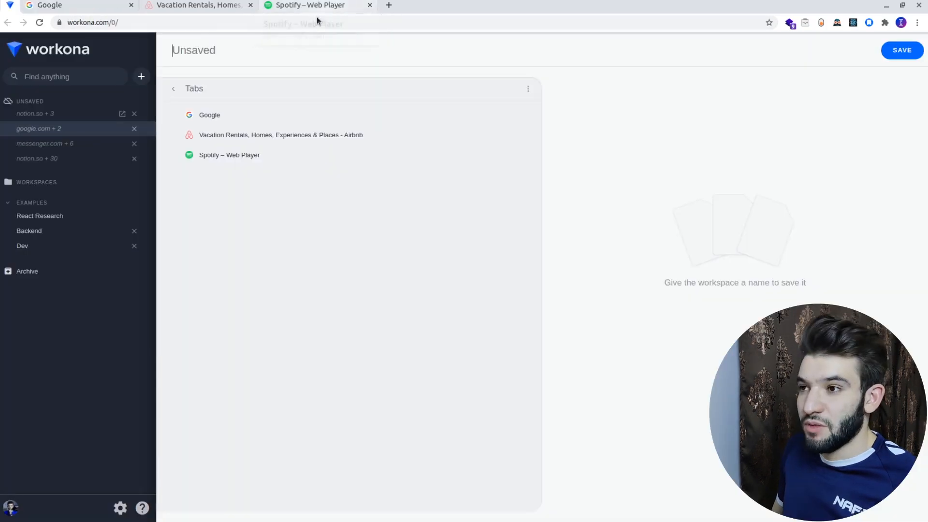
mouse_move(310, 5)
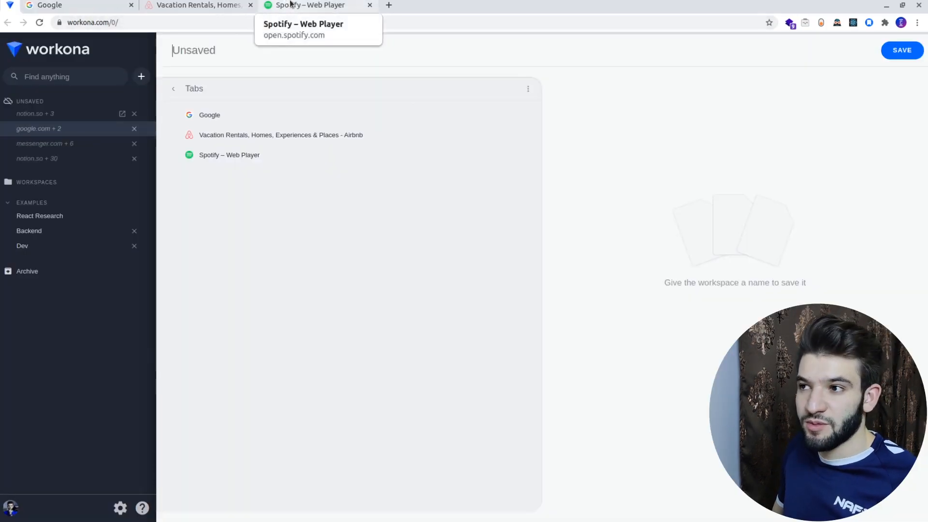
Switch from the Workona workspace to the Spotify Web Player tab
left_click(310, 6)
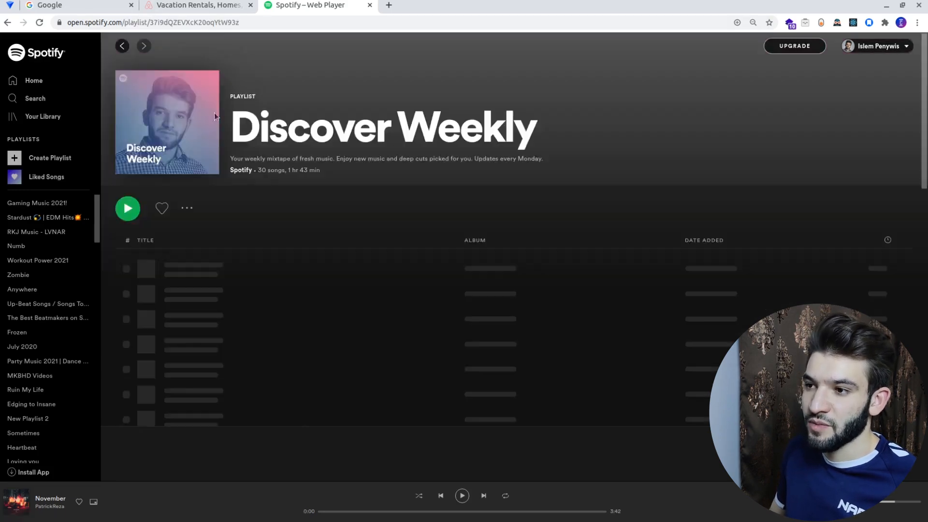
scroll("down", 3)
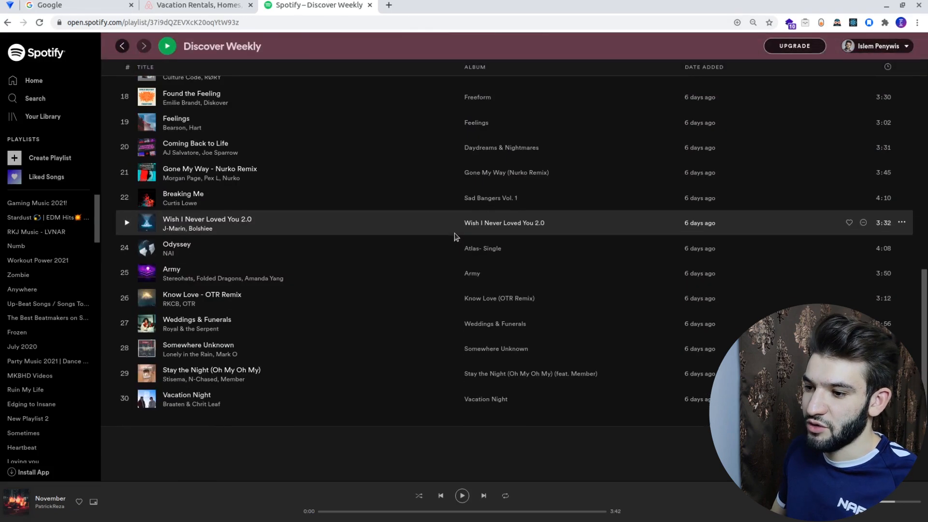
scroll("up", 3)
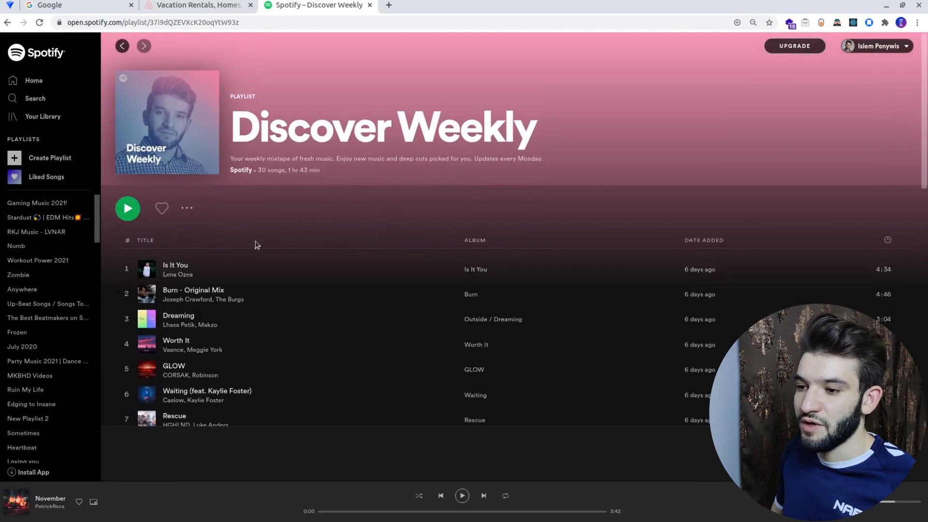
scroll("down", 3)
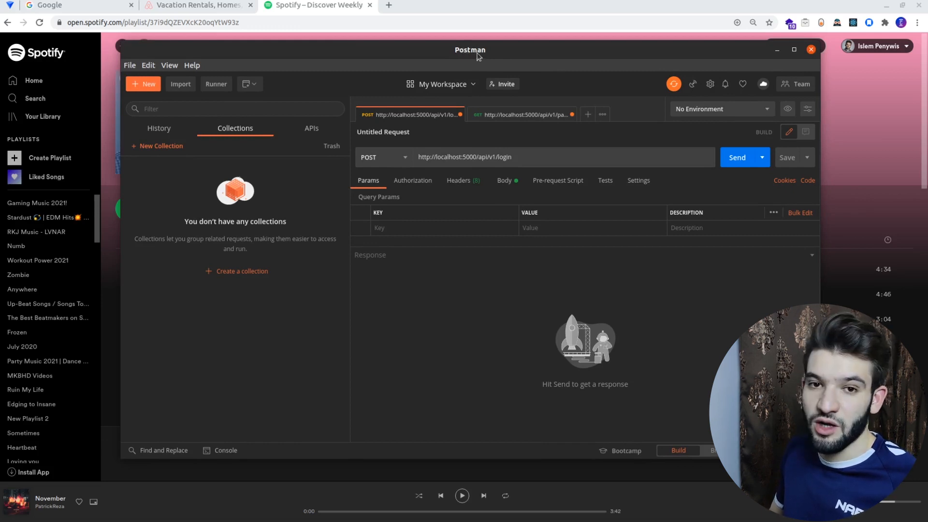
mouse_move(486, 58)
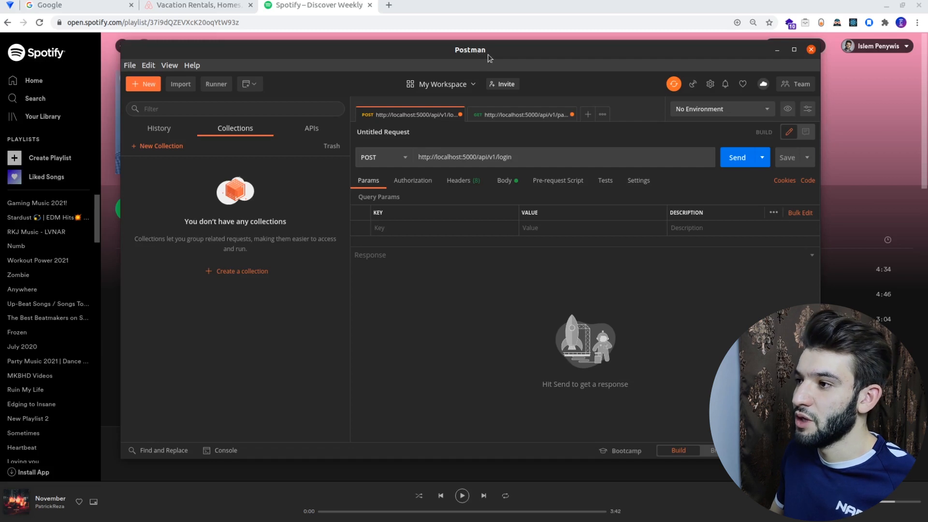
mouse_move(235, 301)
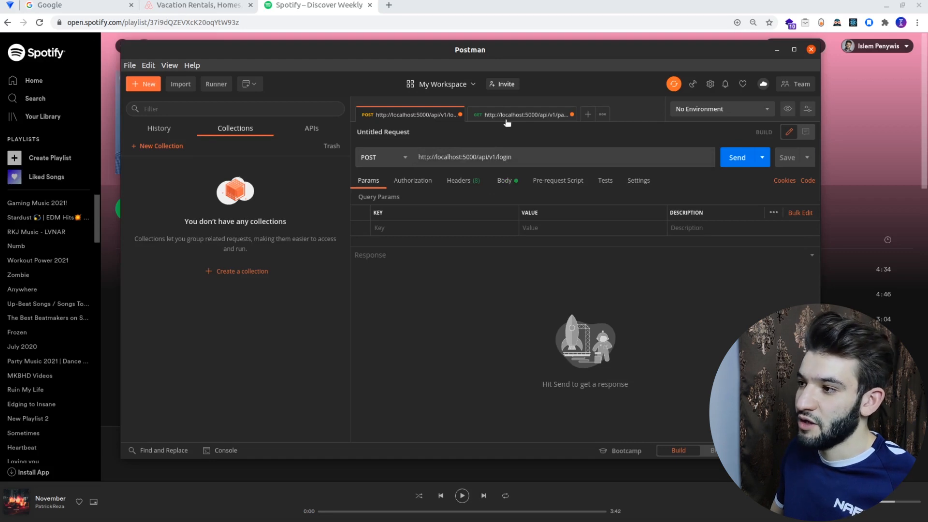
mouse_move(520, 114)
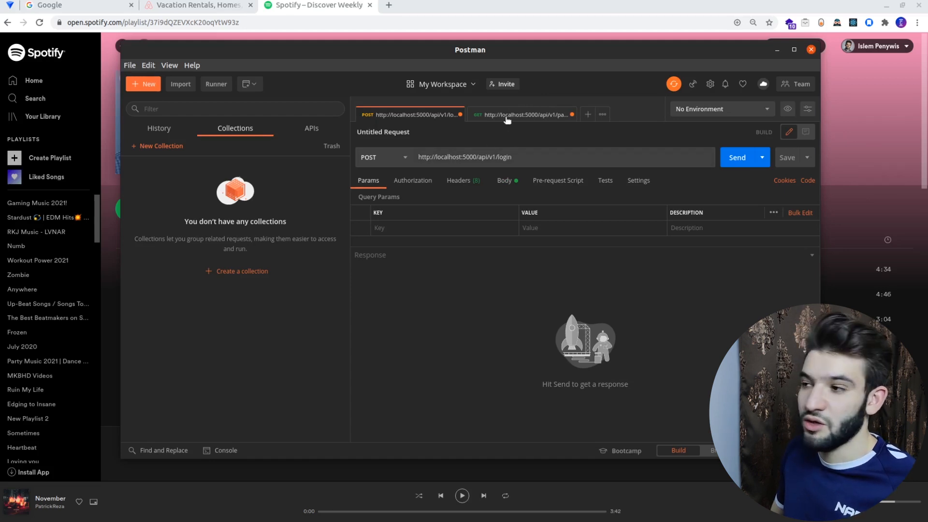
mouse_move(520, 114)
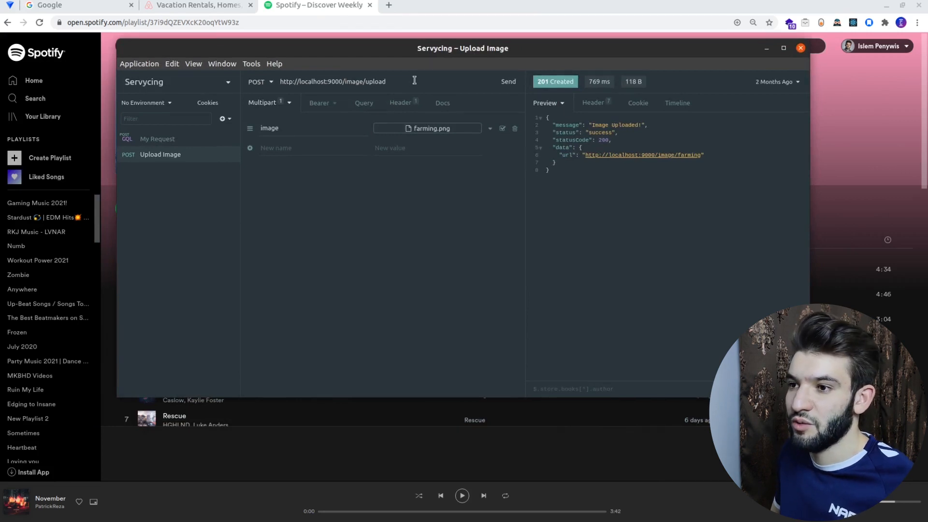
mouse_move(313, 92)
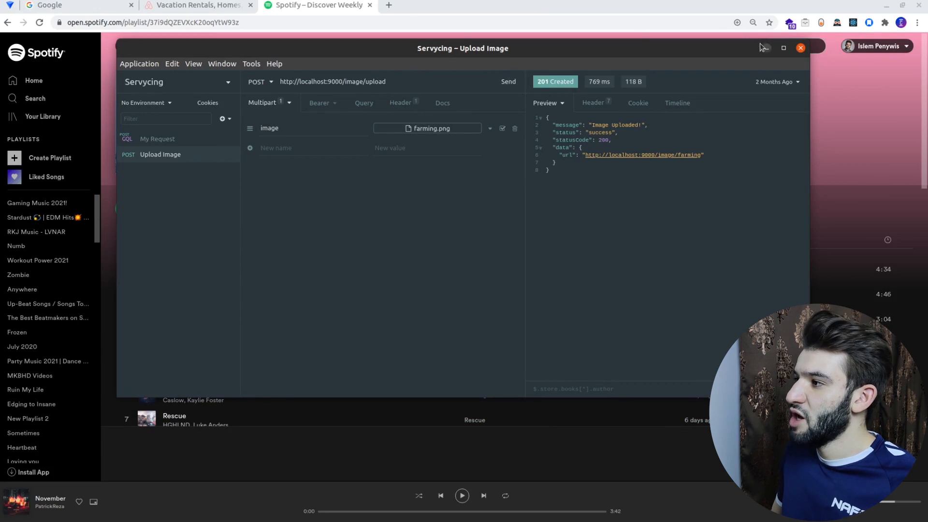
mouse_move(762, 47)
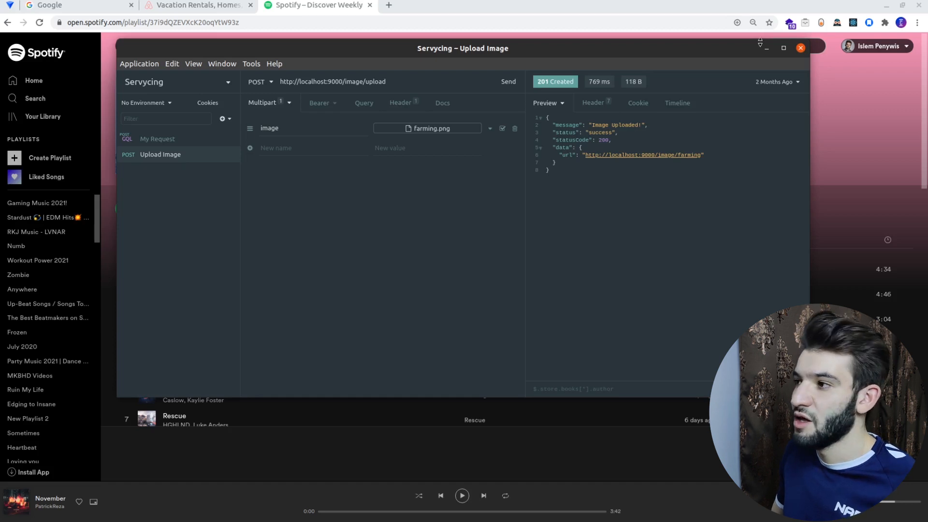
mouse_move(679, 65)
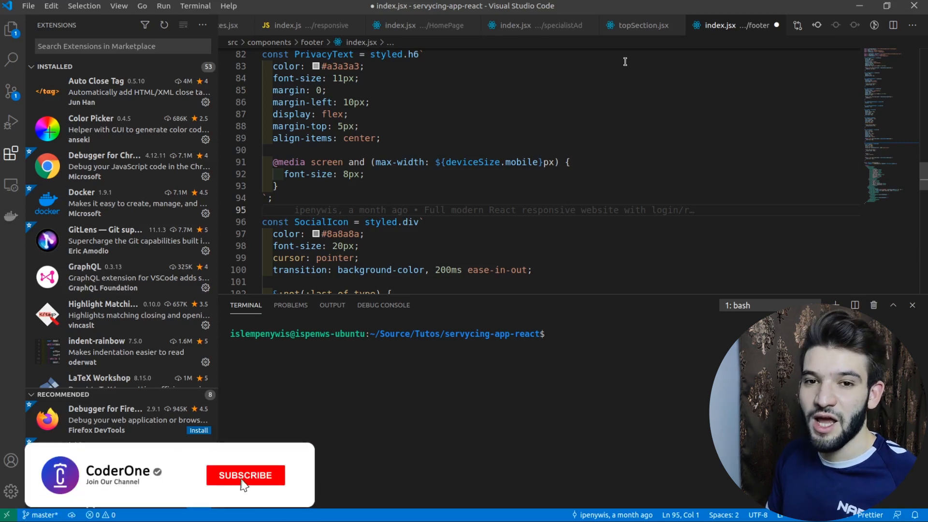
Focus the footer index.jsx editor beside the extensions list and terminal
left_click(244, 475)
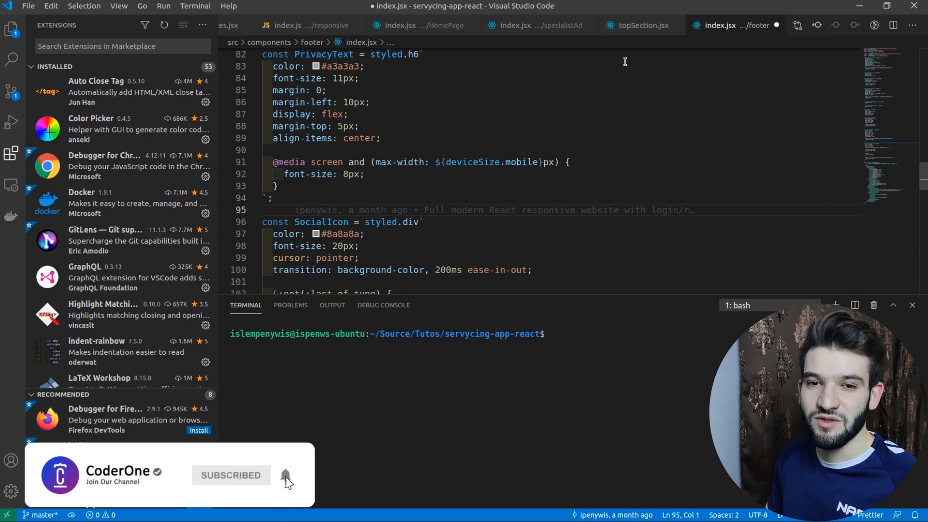